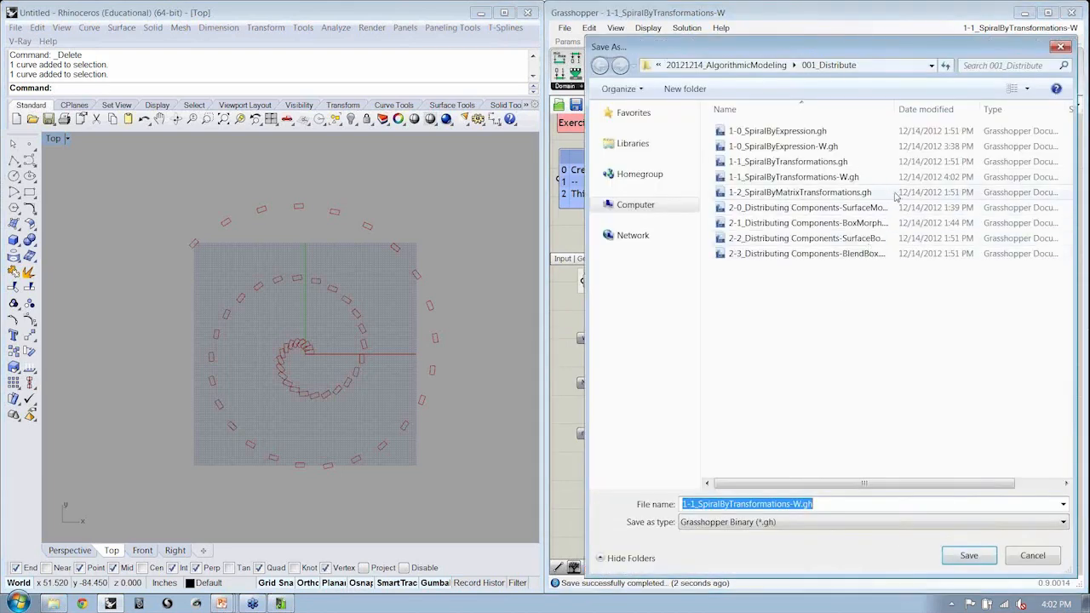
- Save the definition as 1-2_SpiralByMatrixTransformations-W.gh
click(801, 191)
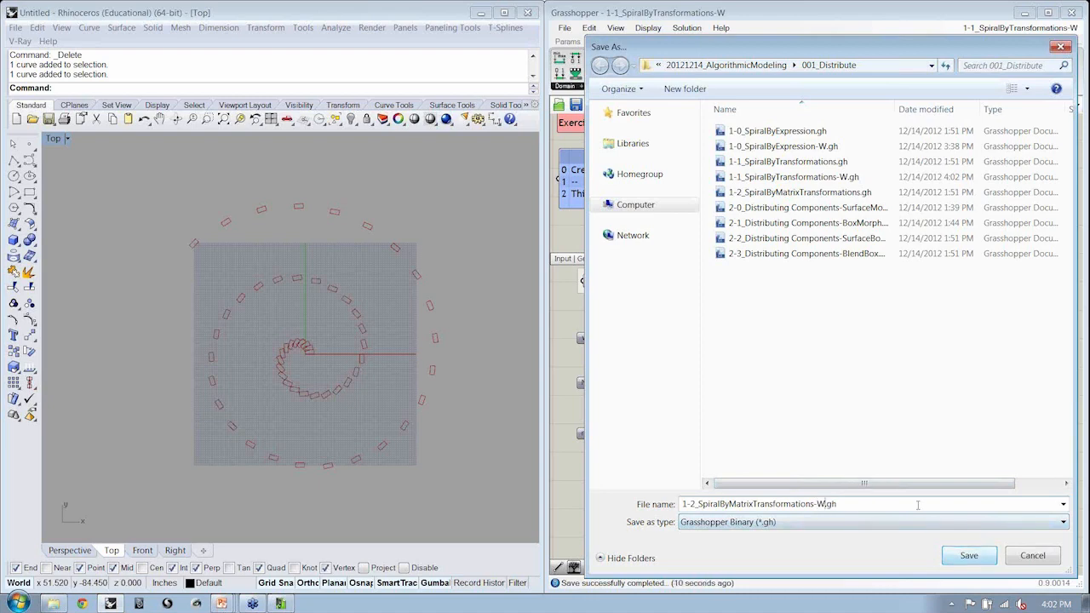
click(968, 555)
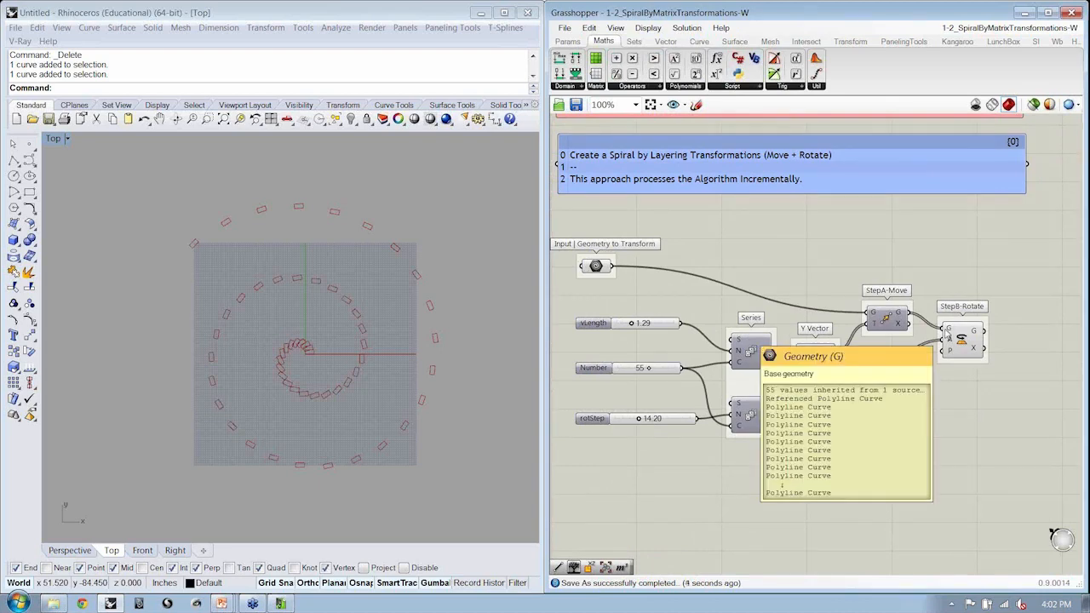
mouse_move(947, 334)
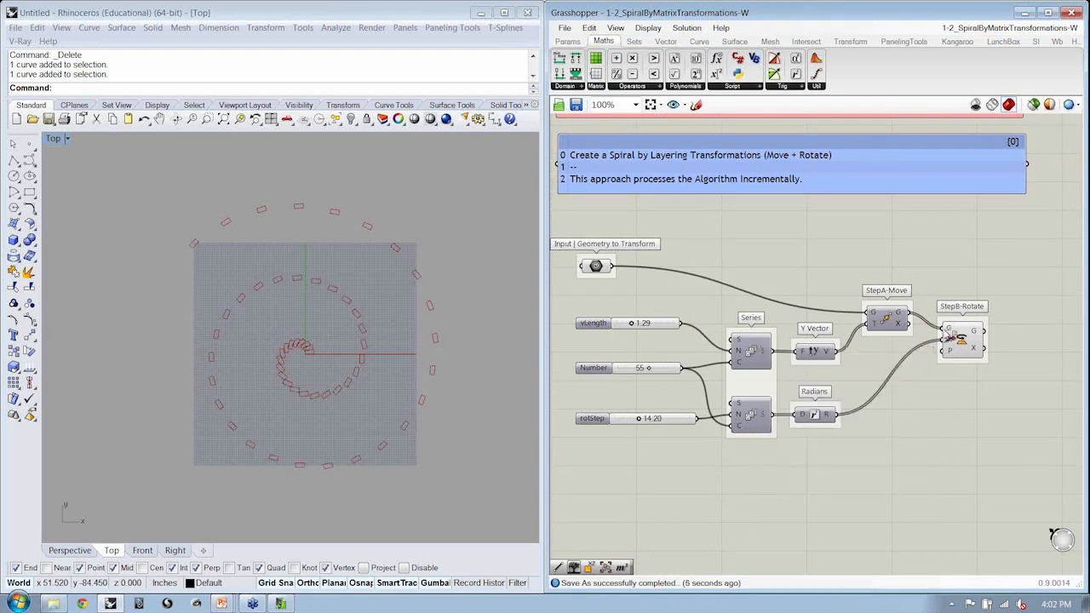
- Disconnect the geometry wires into StepB-Rotate and StepA-Move so the spiral disappears
click(960, 349)
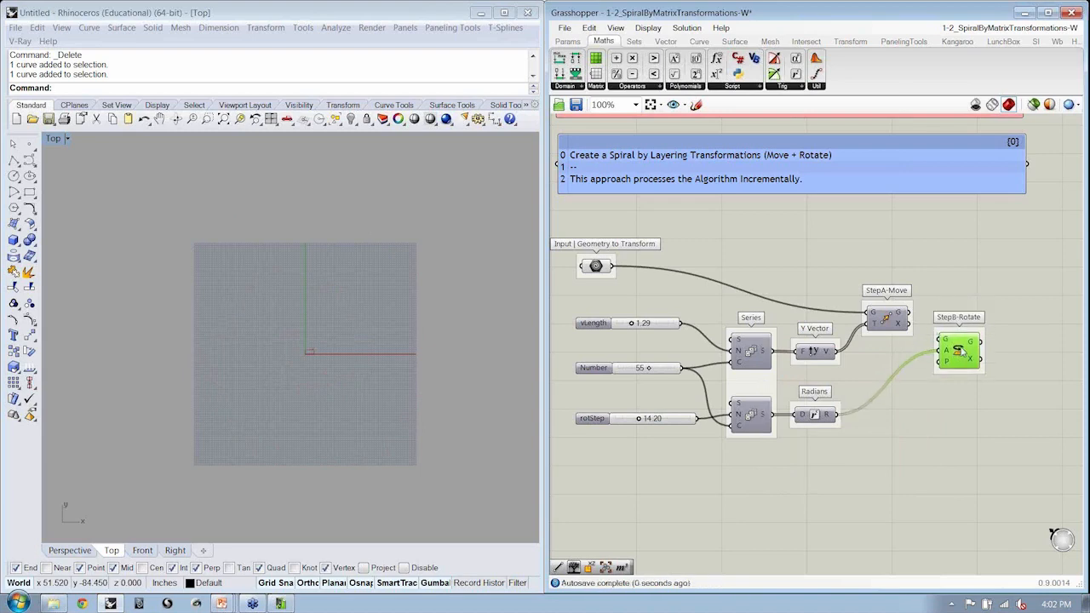
drag(959, 349, 892, 388)
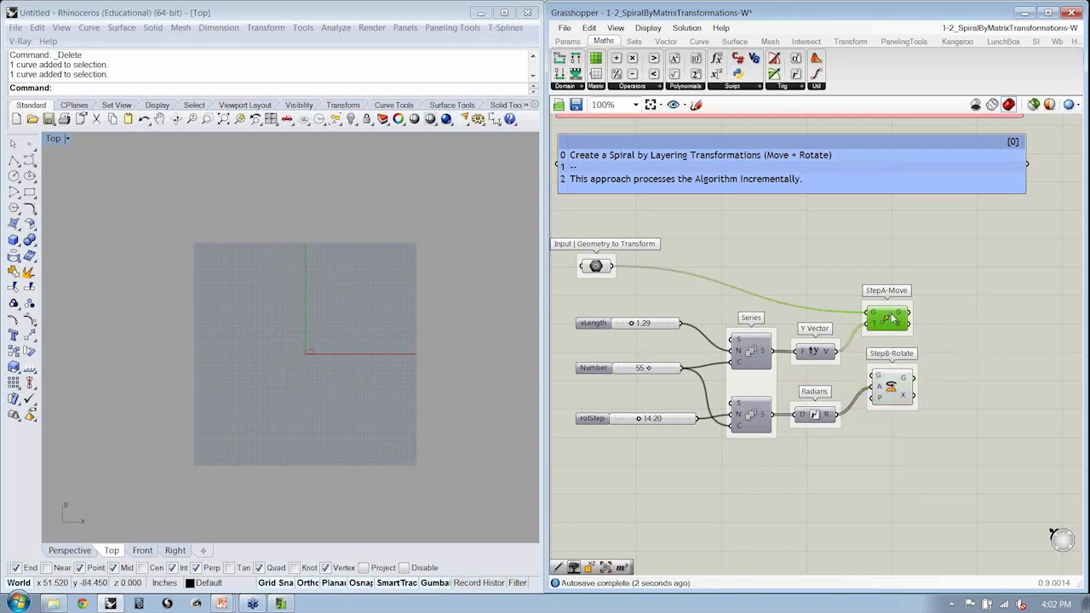
click(889, 319)
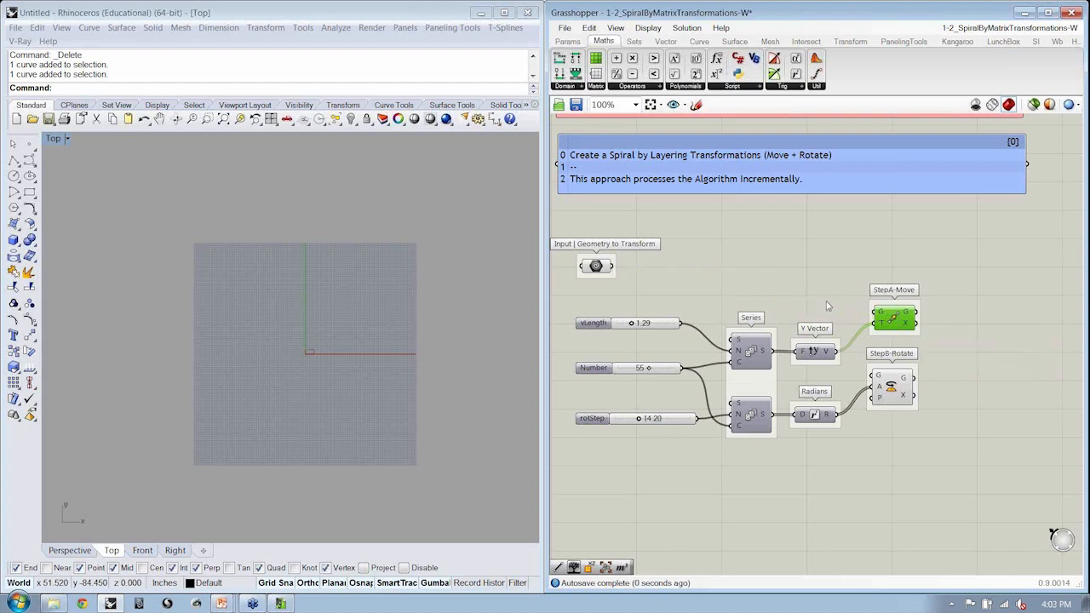
right_click(893, 317)
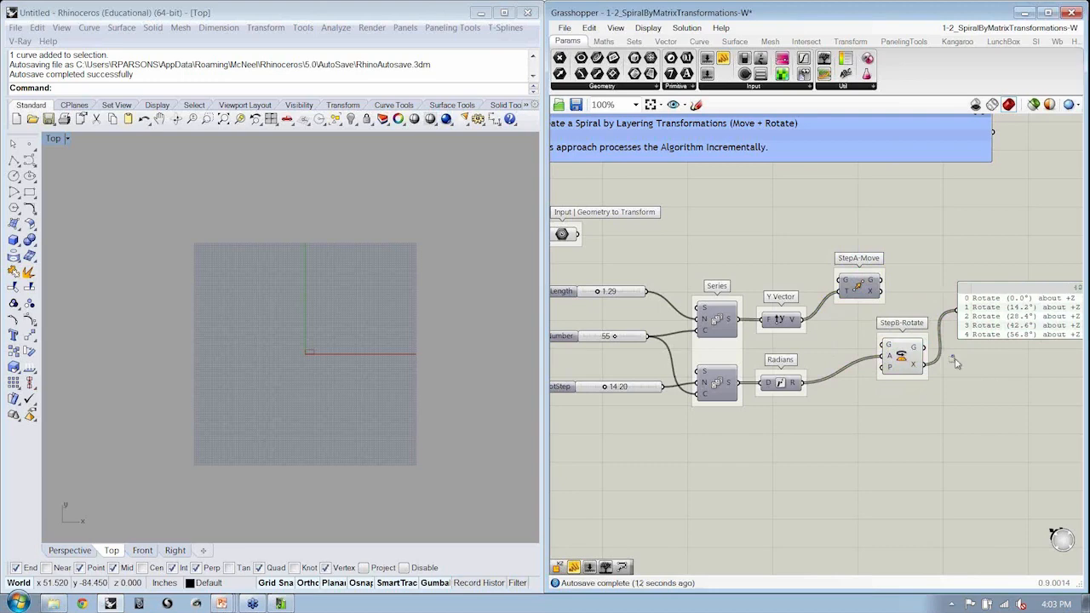
mouse_move(1071, 491)
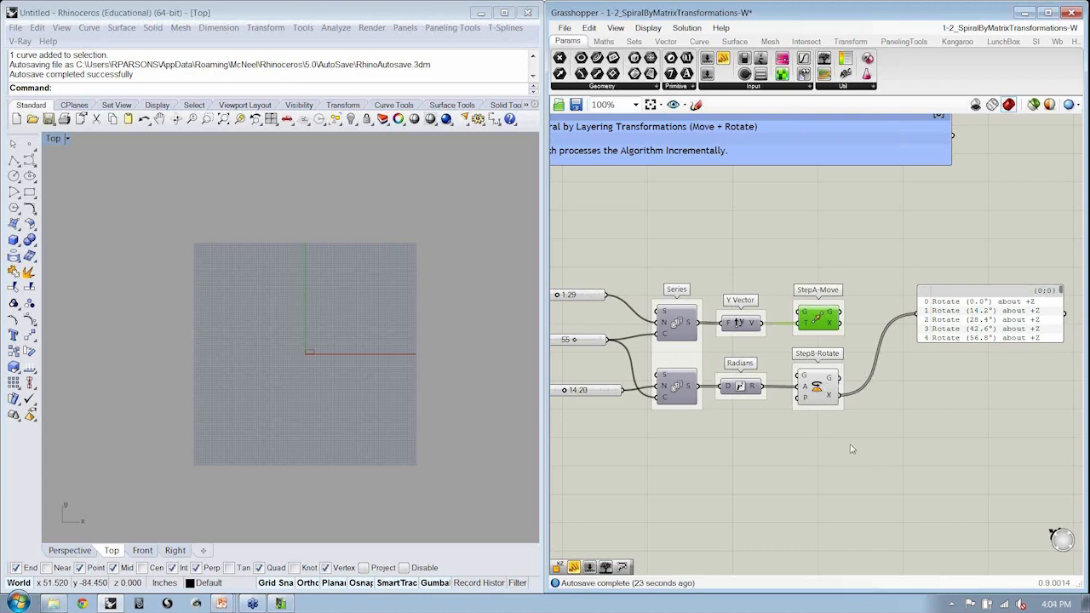
- Leave the panel unwired and empty beside the Move and Rotate steps
click(817, 385)
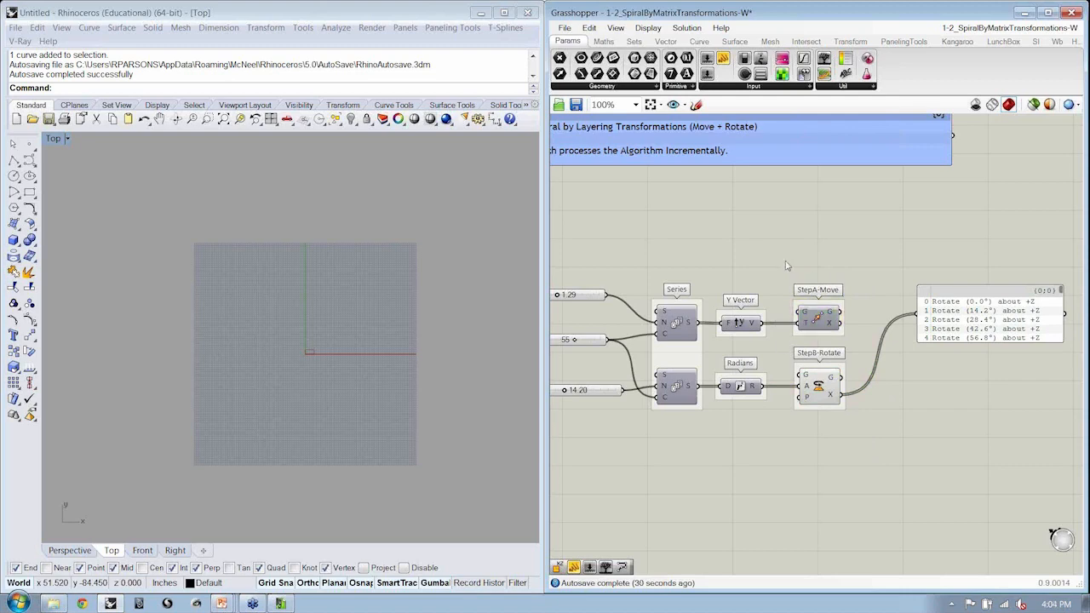
click(817, 388)
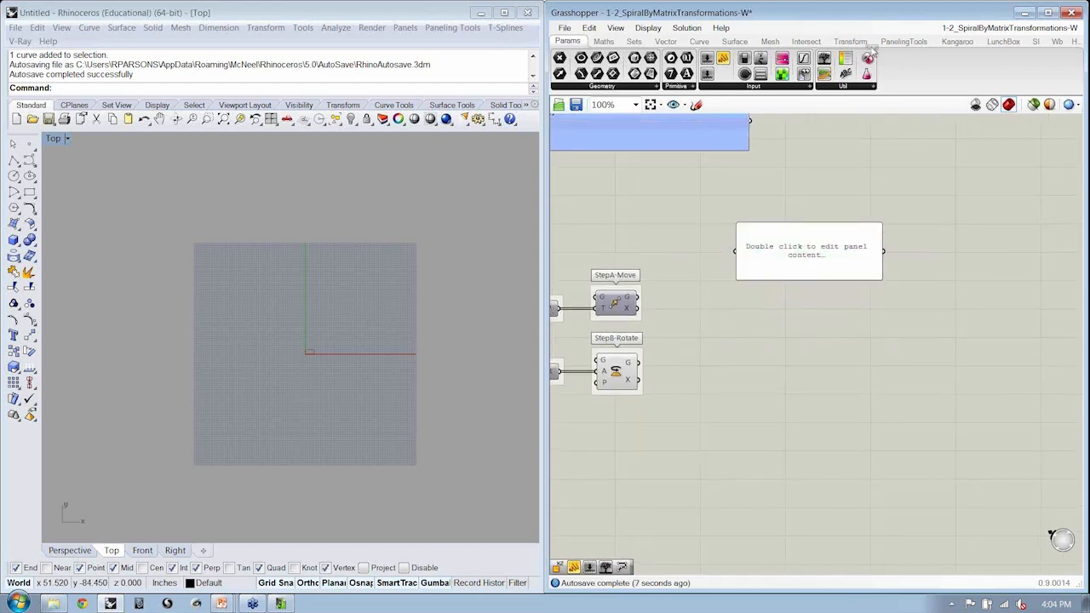
- Place a Transform Matrix component from Transform > Util showing a 4×4 identity matrix
click(850, 41)
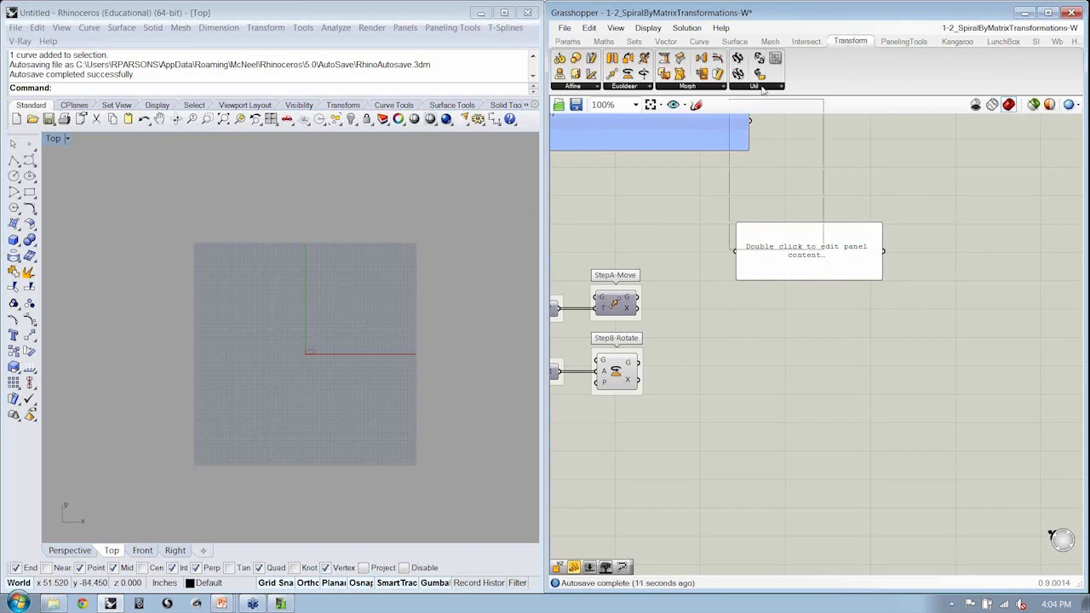
click(757, 85)
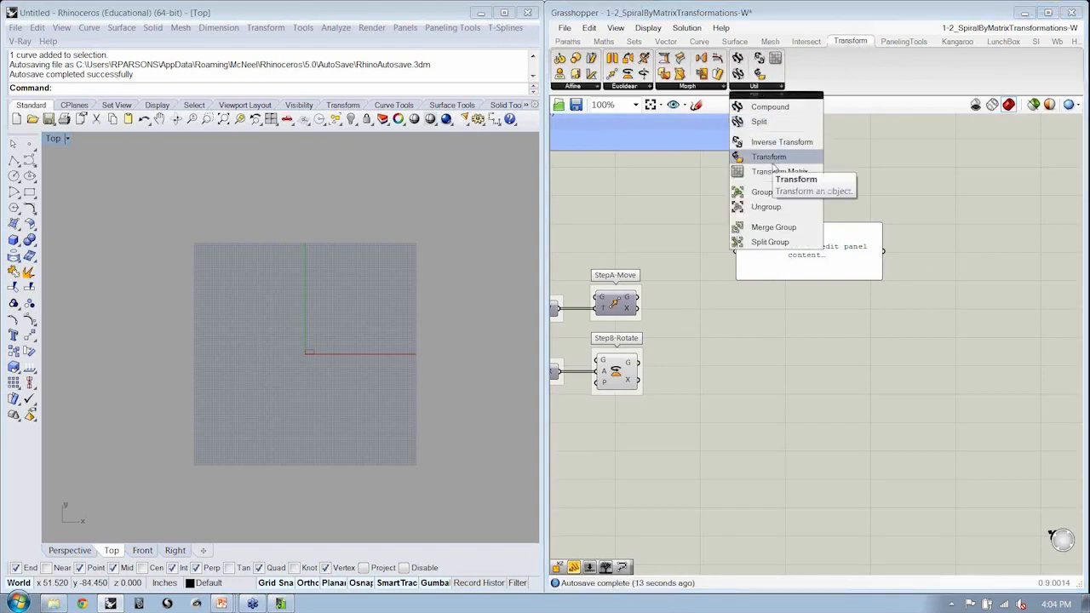
mouse_move(780, 170)
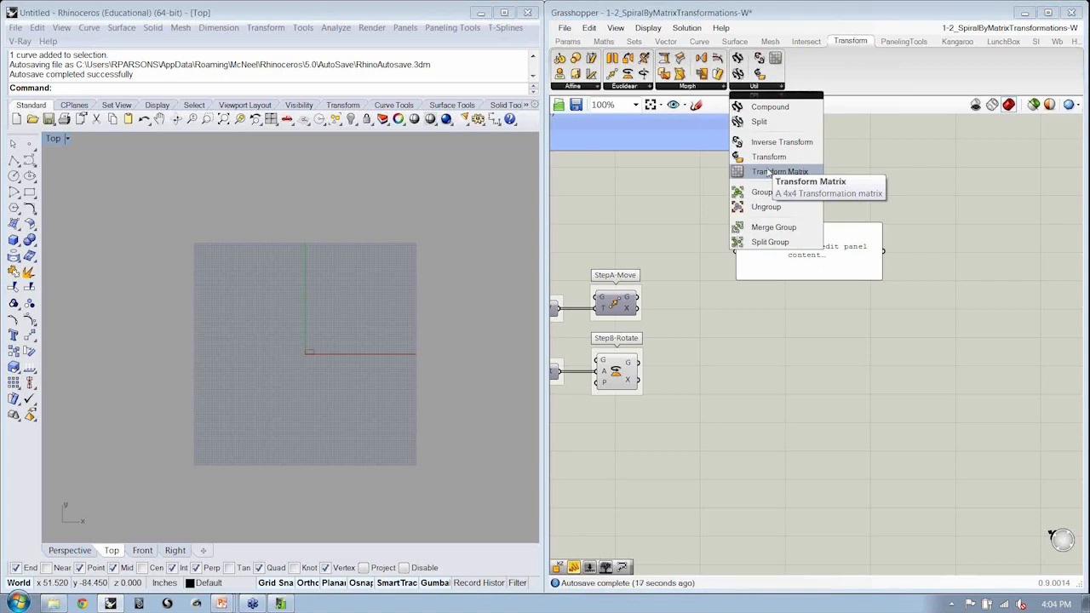
click(780, 170)
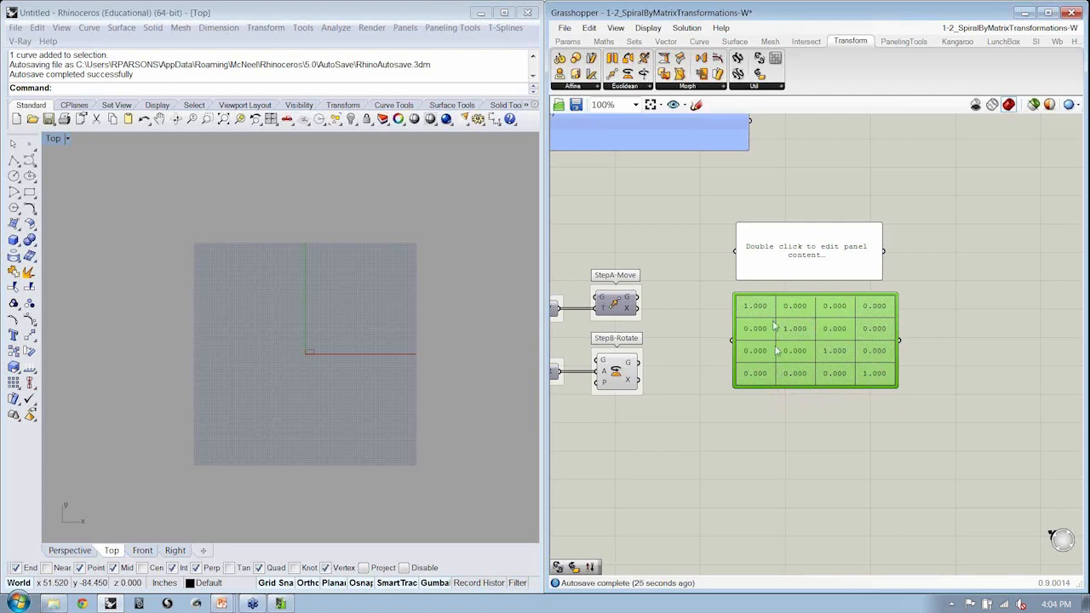
mouse_move(794, 372)
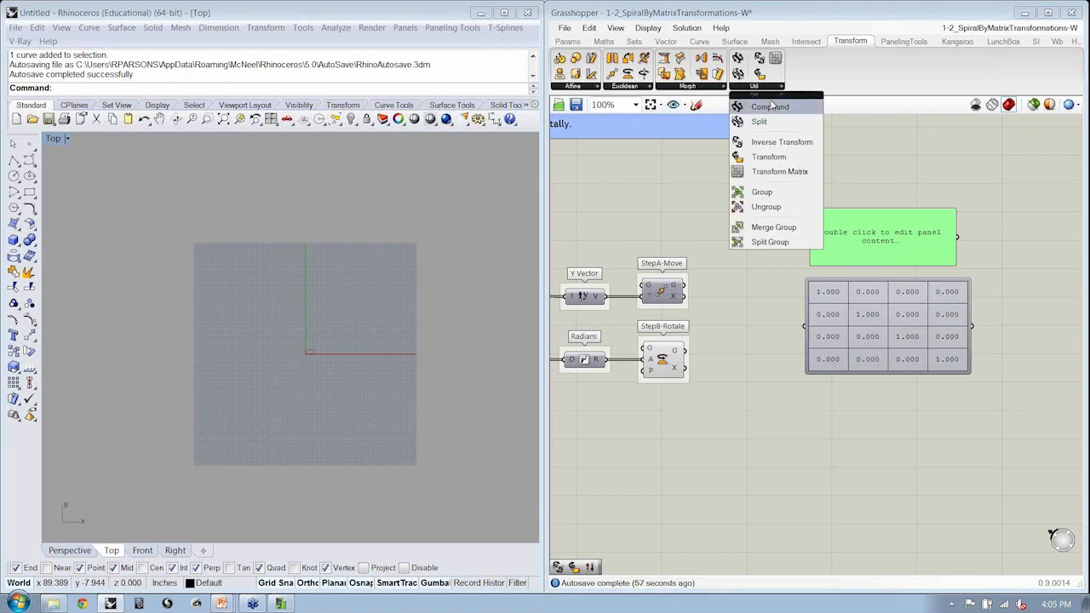
mouse_move(770, 105)
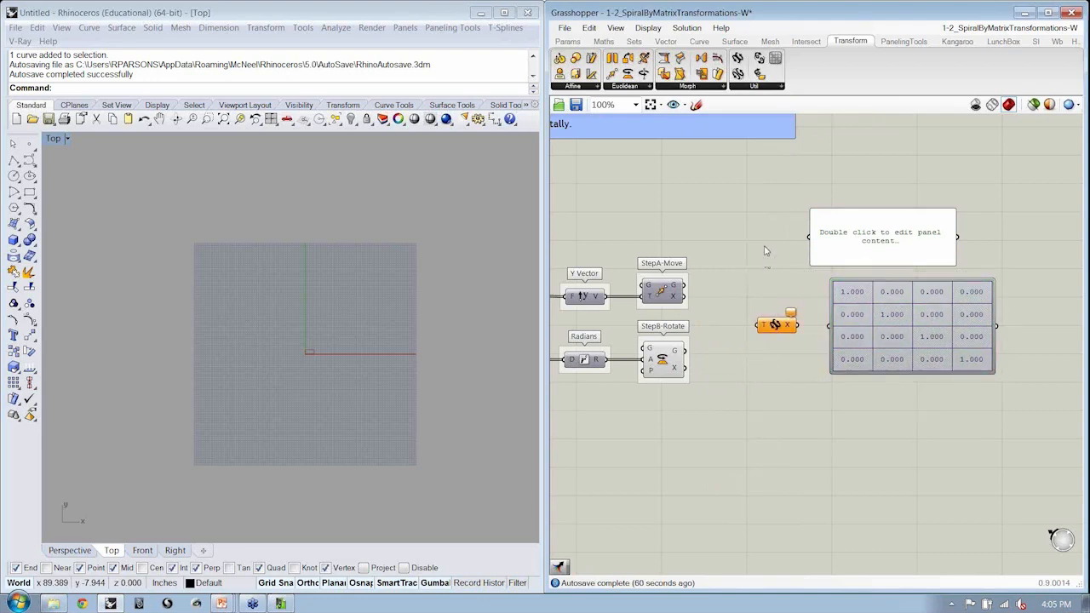
mouse_move(737, 325)
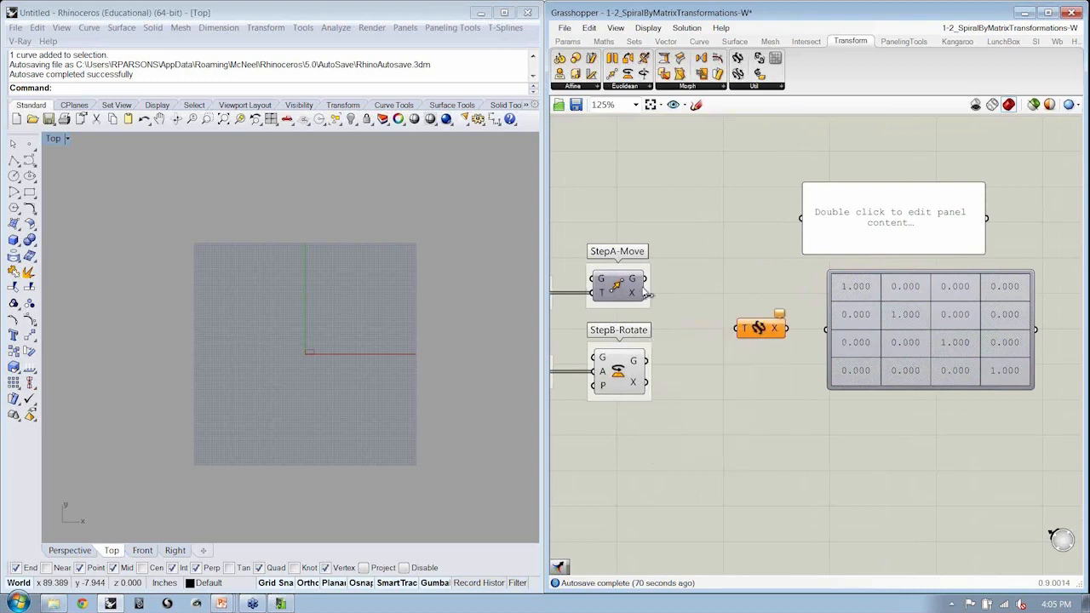
mouse_move(698, 344)
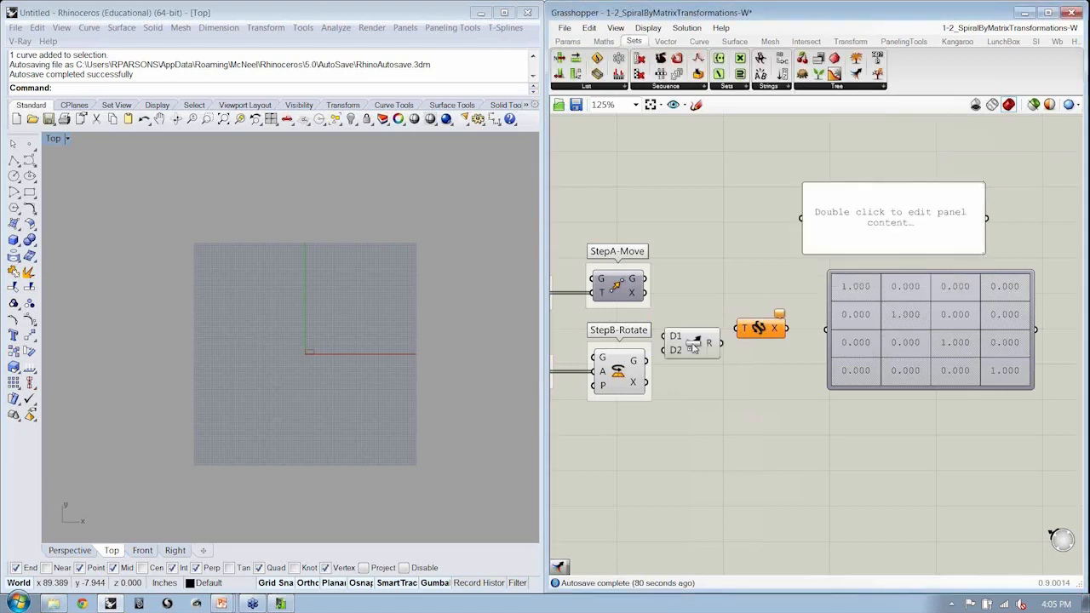
- Place a Merge component beside the steps and remove its unused D3 input
click(815, 327)
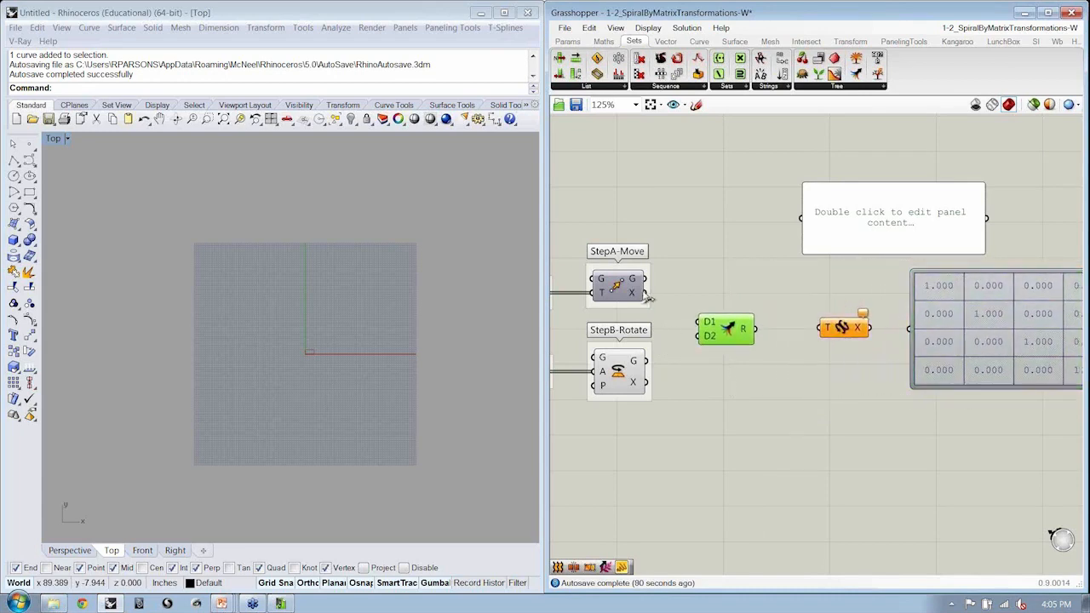
drag(644, 296, 707, 327)
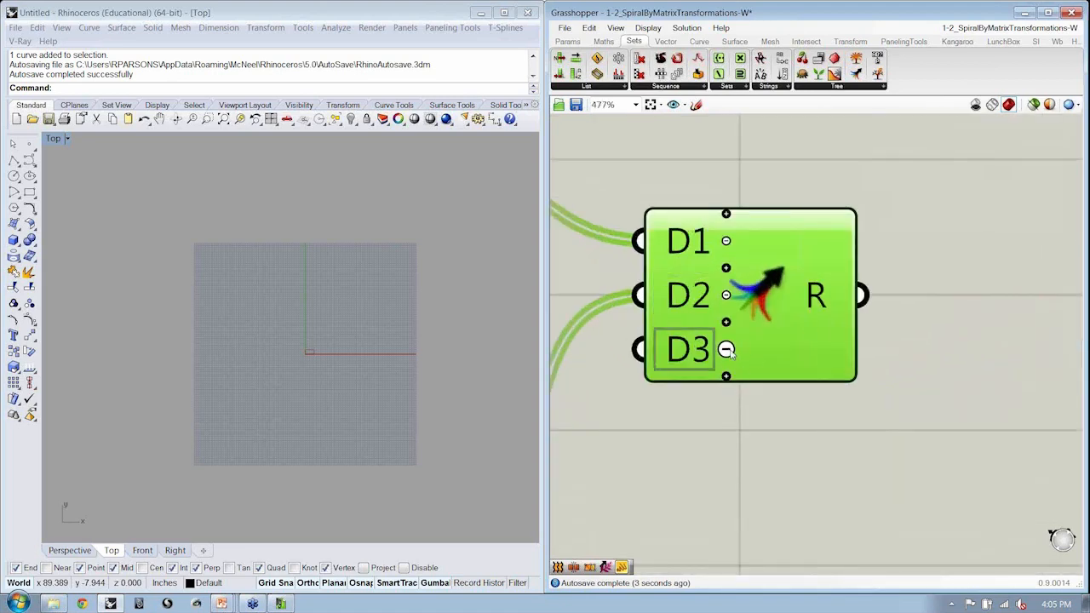
click(725, 349)
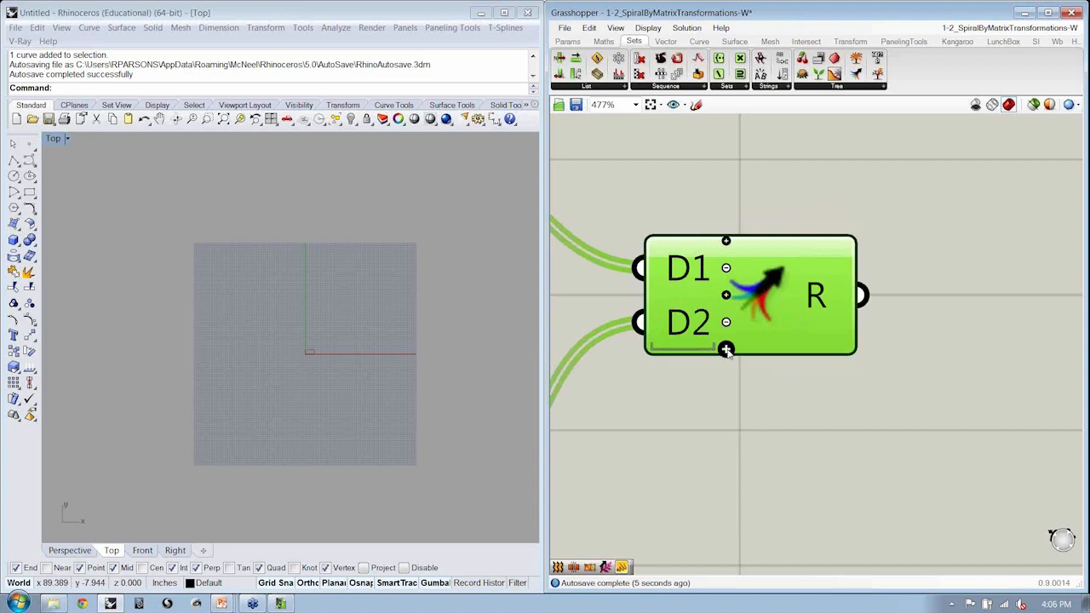
scroll(down, 3)
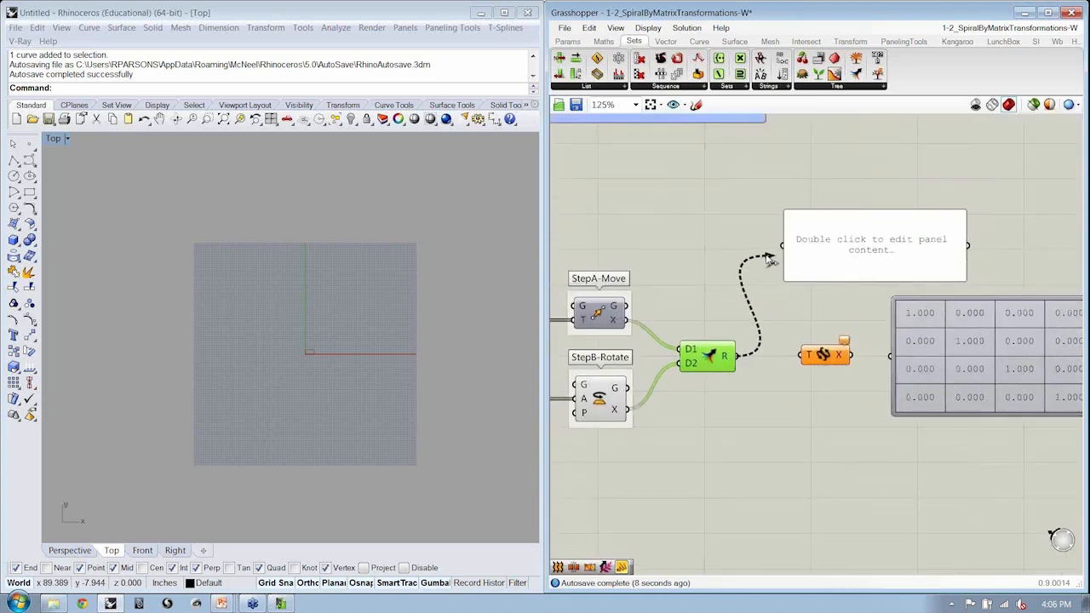
- Show the merged list of Move transforms in a panel and scroll through it
double_click(870, 246)
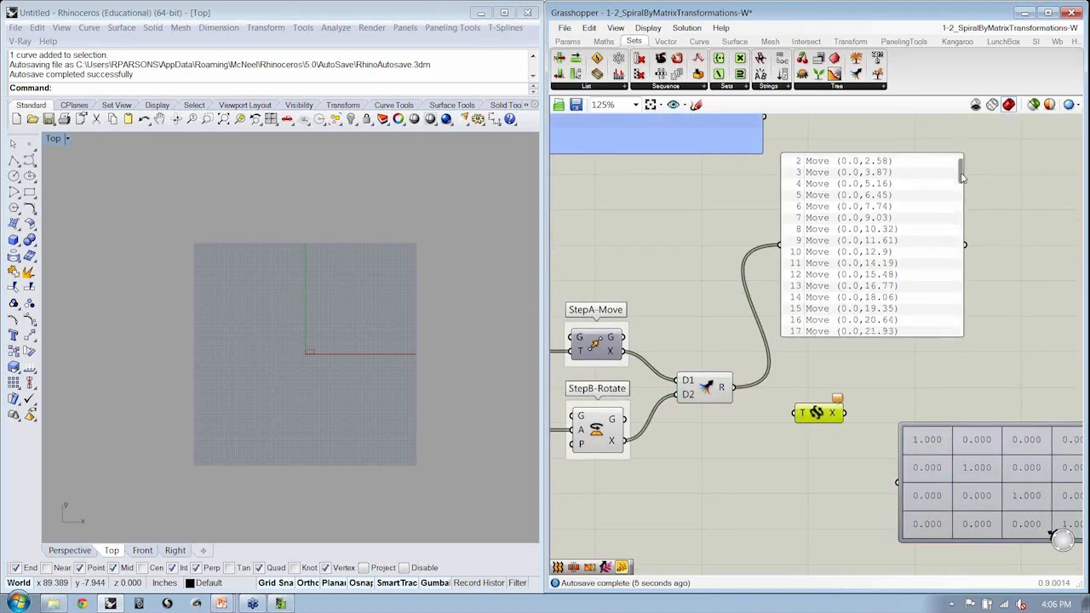
scroll(down, 3)
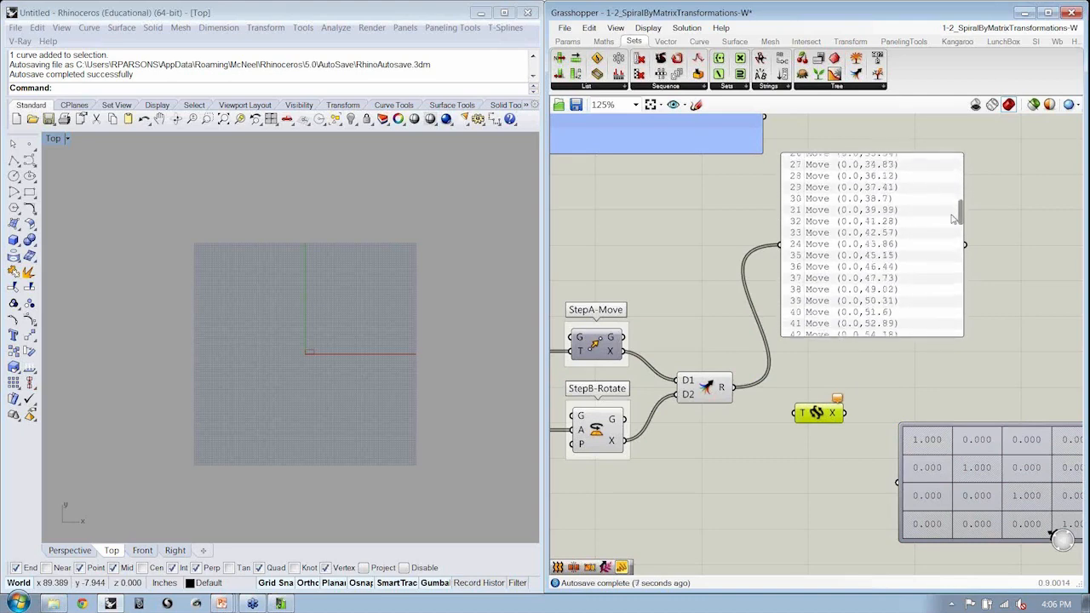
scroll(down, 3)
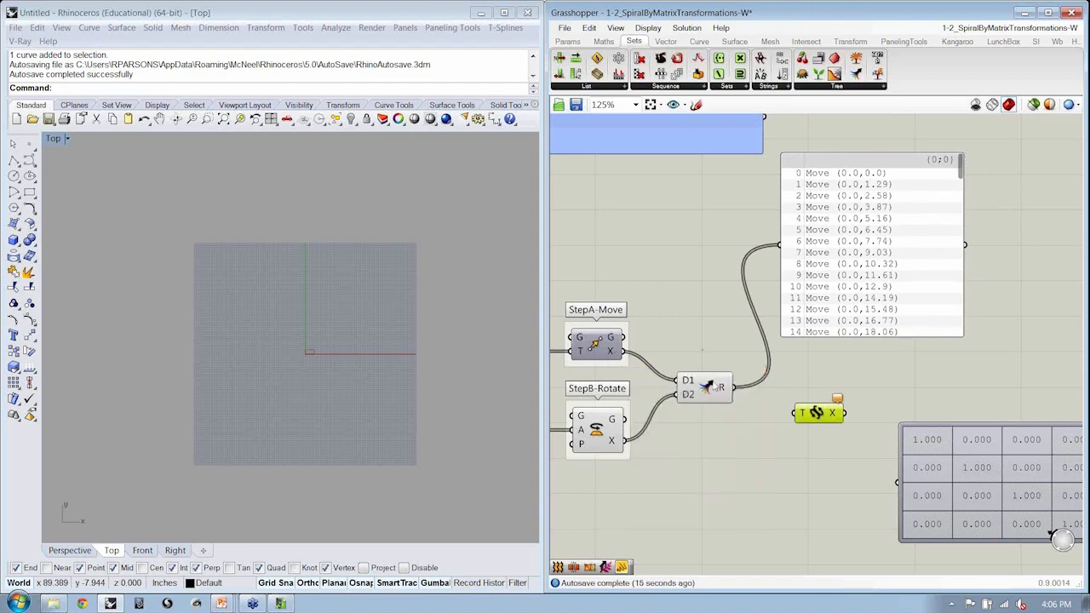
click(701, 388)
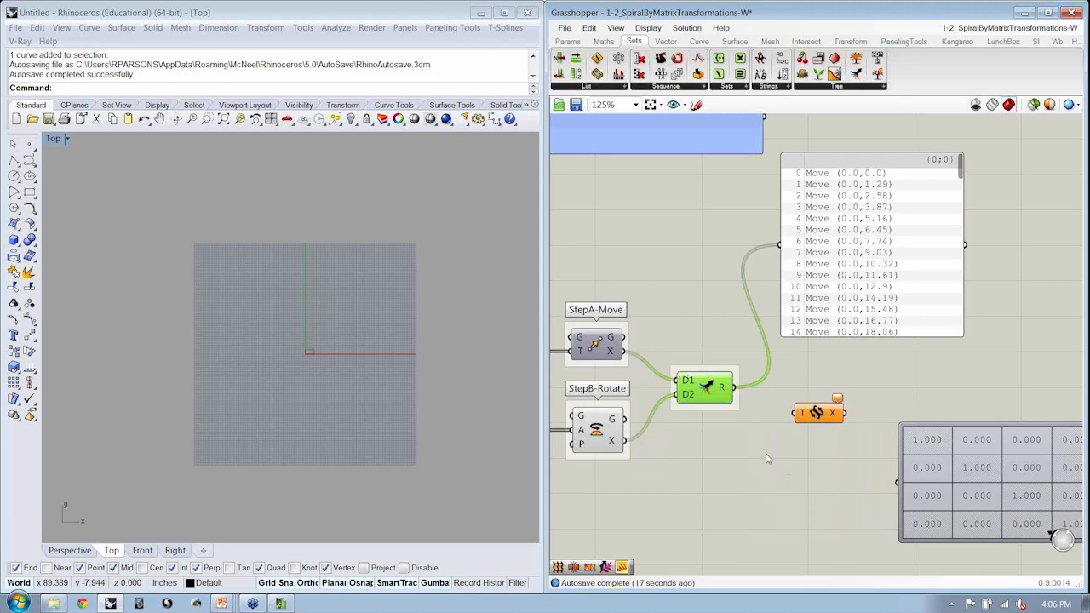
right_click(817, 414)
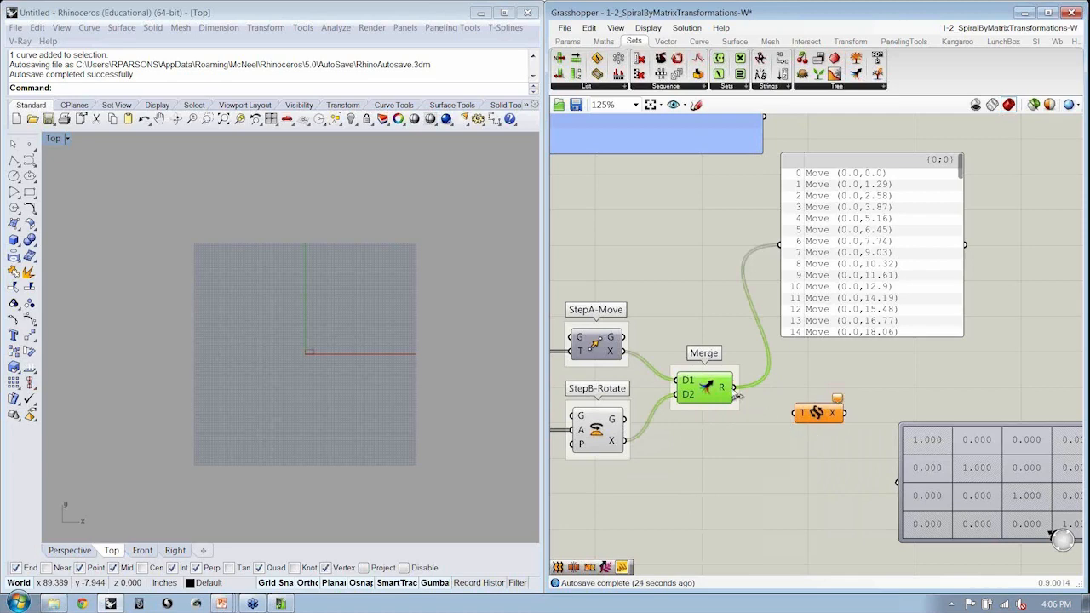
- Wire the Merge R output into the Compound Transformation's T input
drag(818, 414, 807, 388)
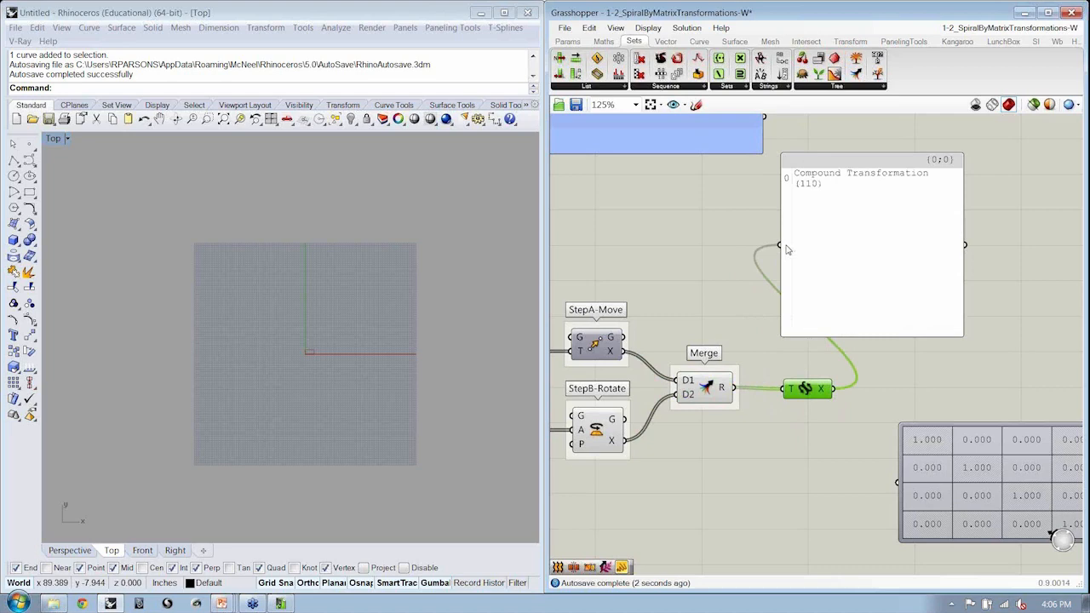
mouse_move(831, 181)
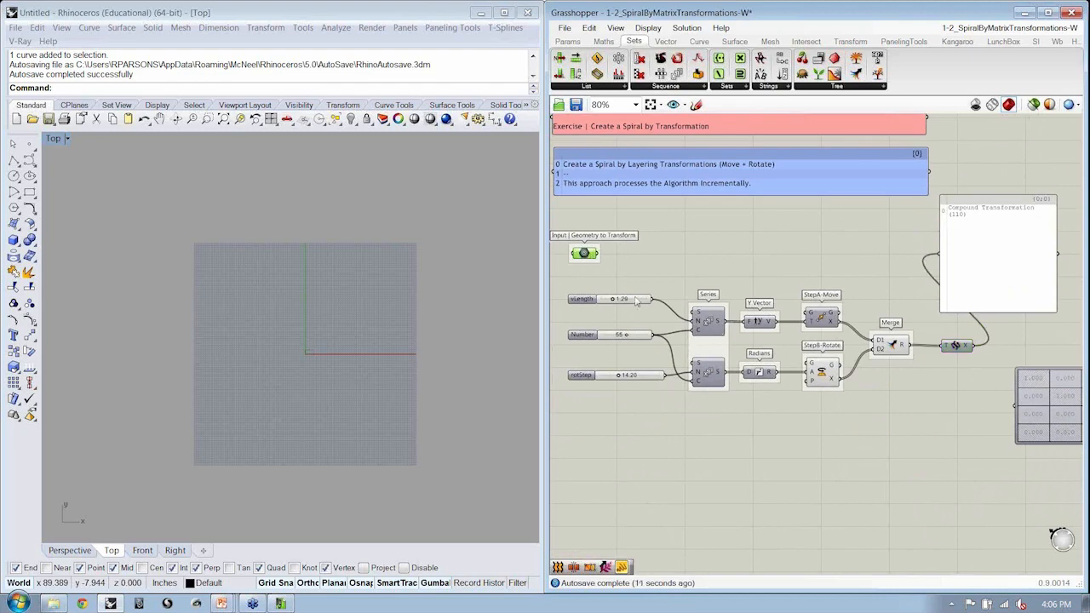
mouse_move(645, 385)
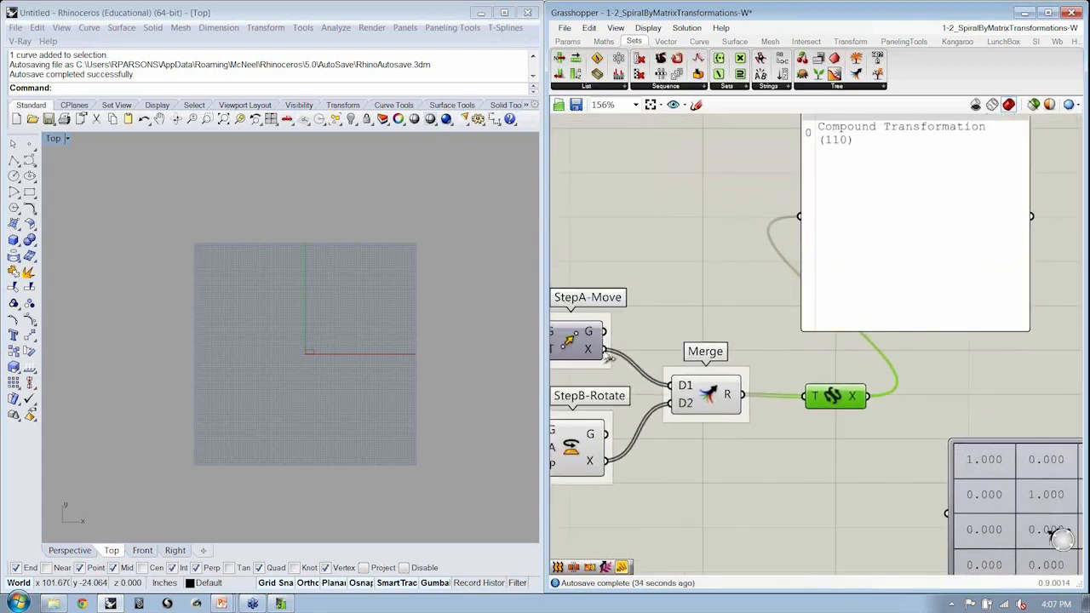
- Name the component 'Compound Transformation' via its right-click name field
drag(834, 395, 831, 392)
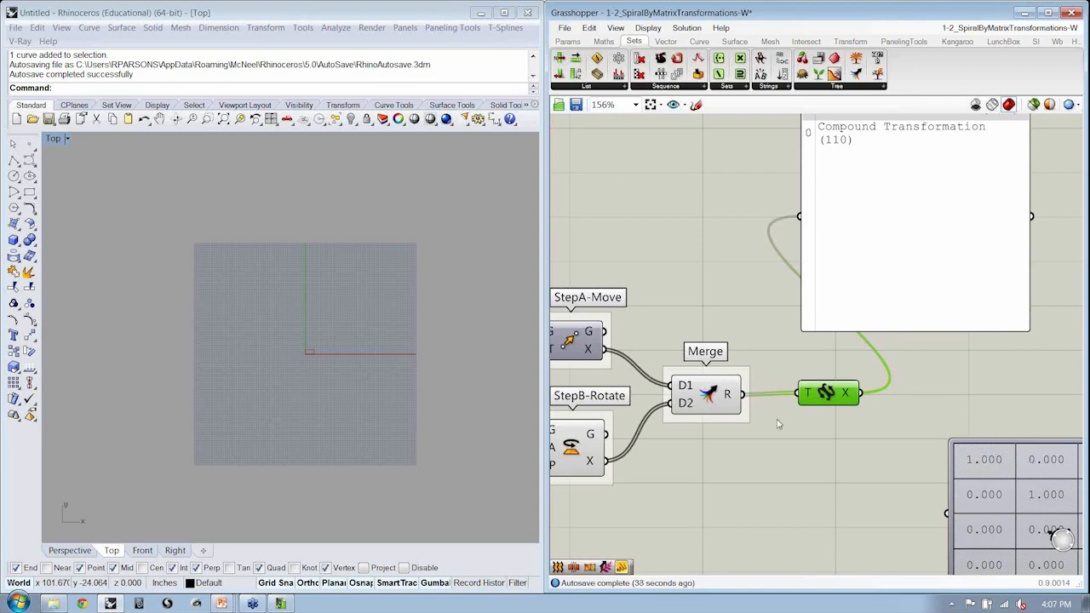
right_click(821, 391)
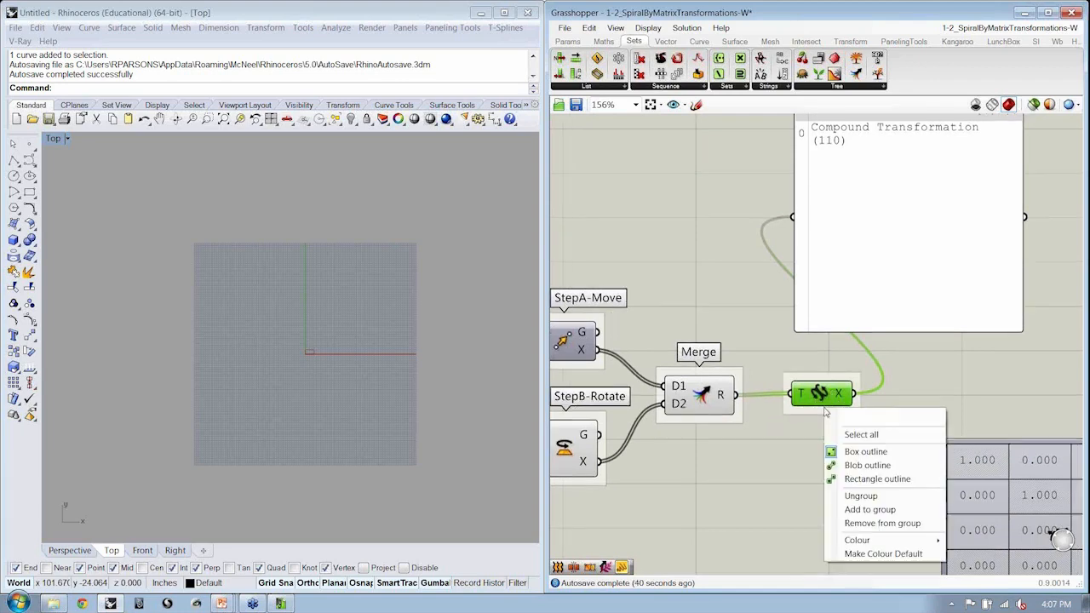
text(Co)
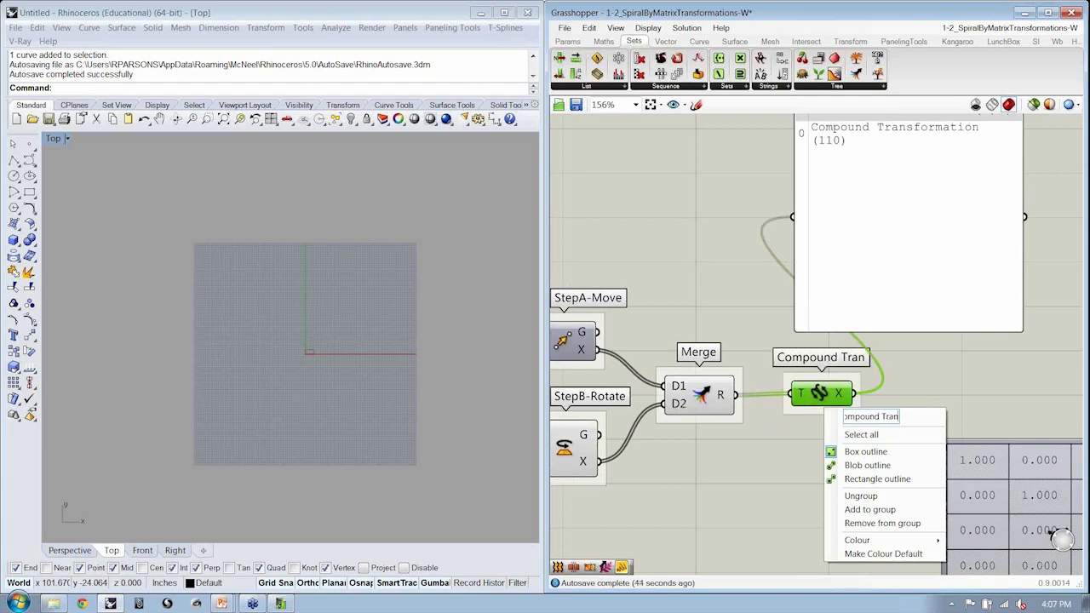
click(894, 426)
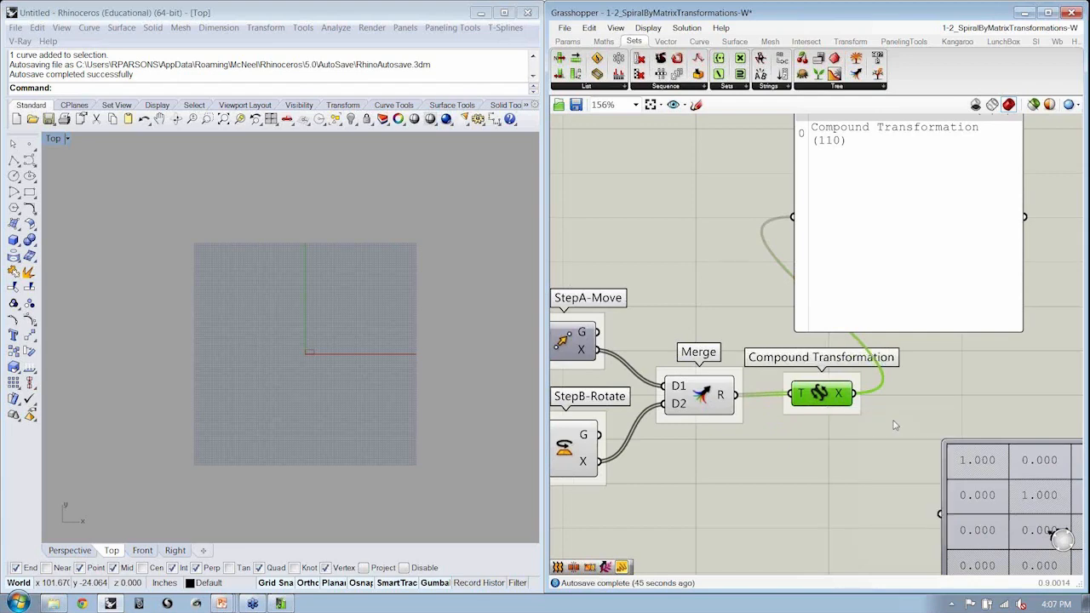
scroll(down, 3)
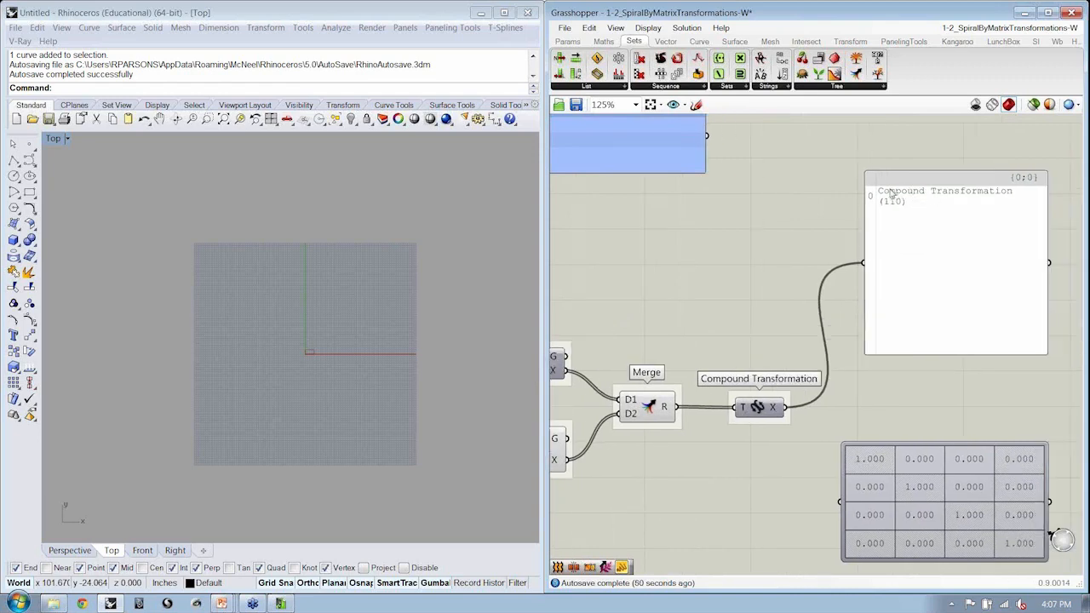
mouse_move(889, 195)
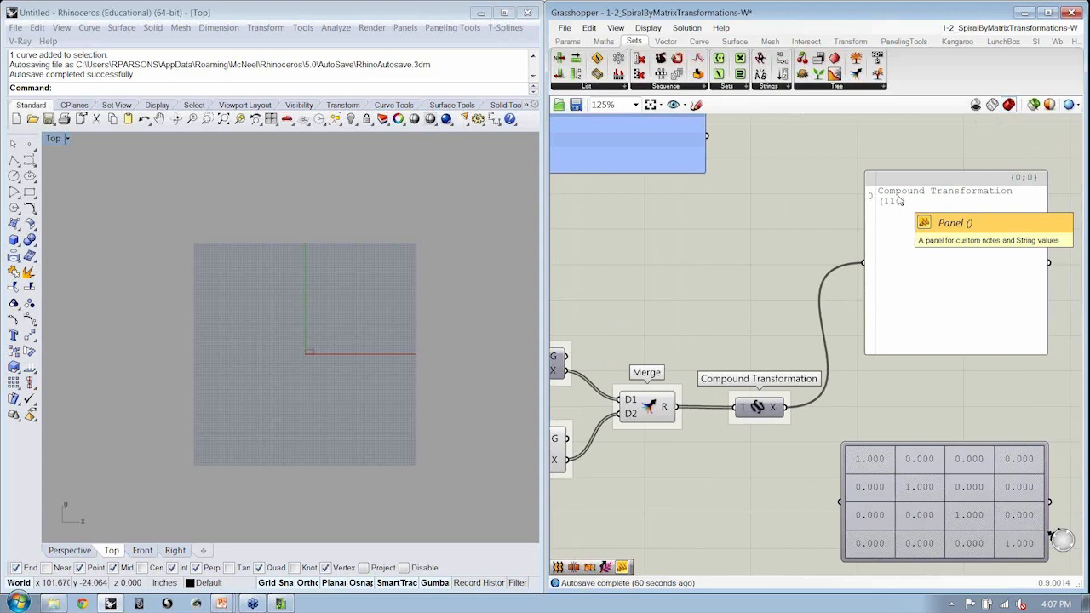
mouse_move(899, 198)
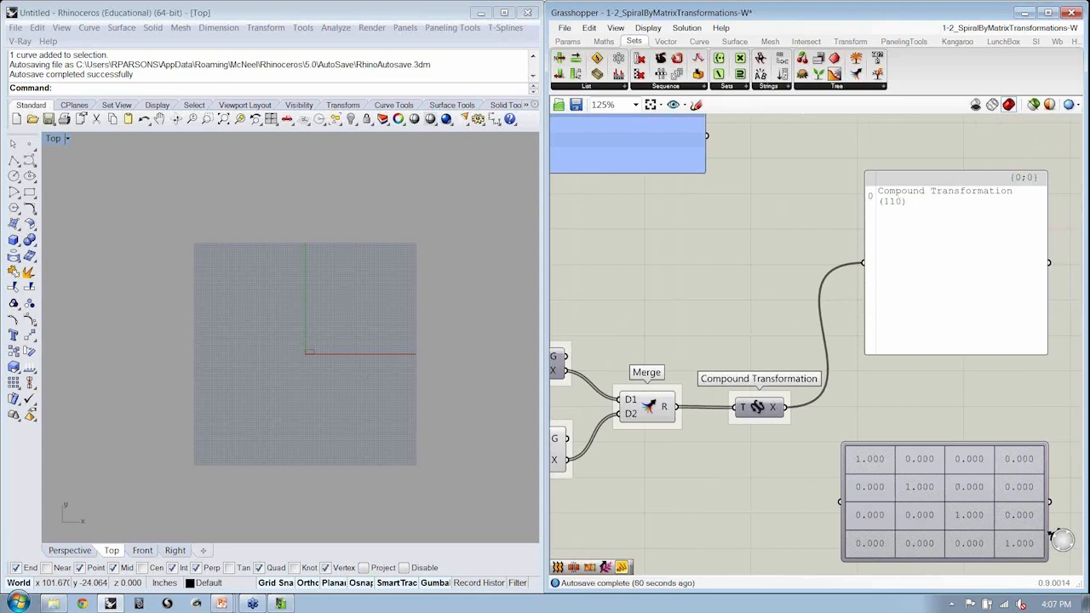
mouse_move(913, 247)
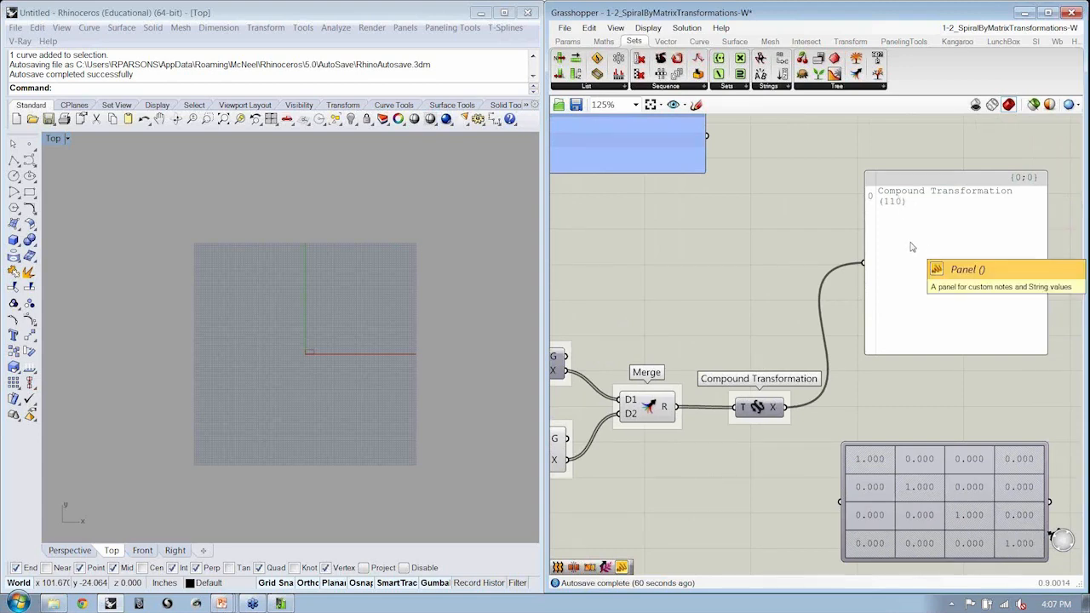